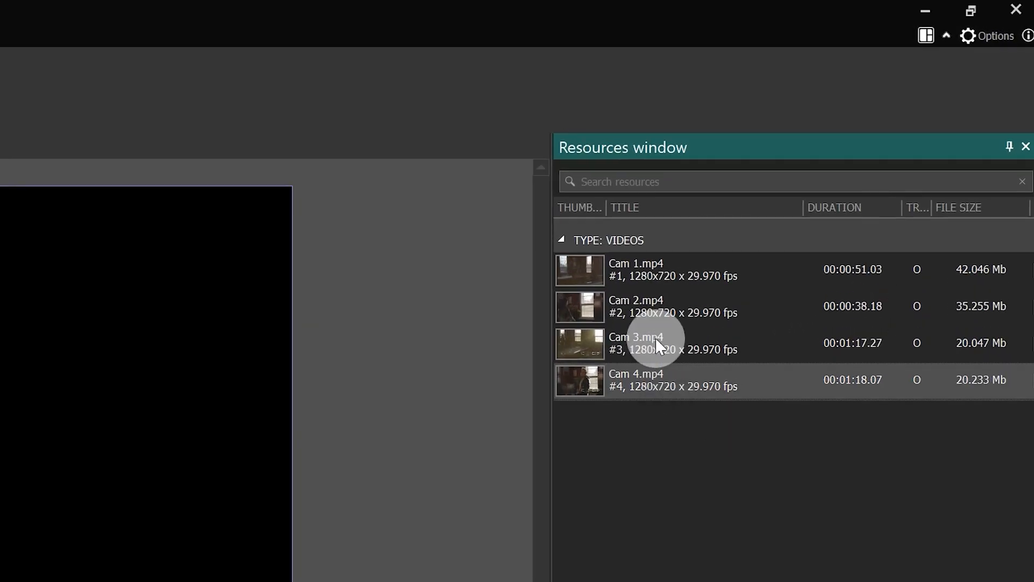
{"action": "mouse_move", "coordinate": [672, 274]}
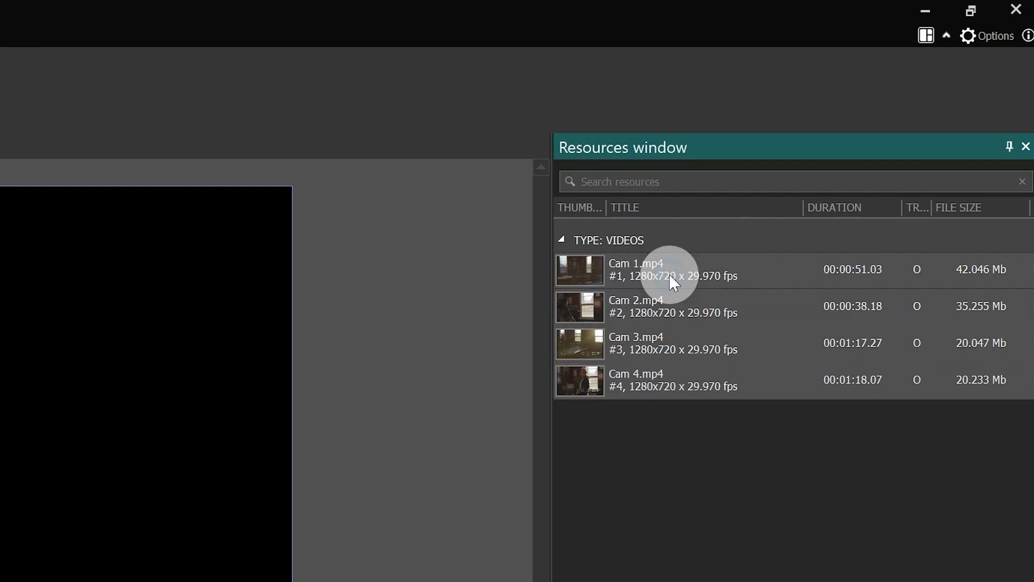
Bring up the context menu for the four selected camera clips Cam 1–Cam 4.
{"action": "right_click", "coordinate": [672, 269]}
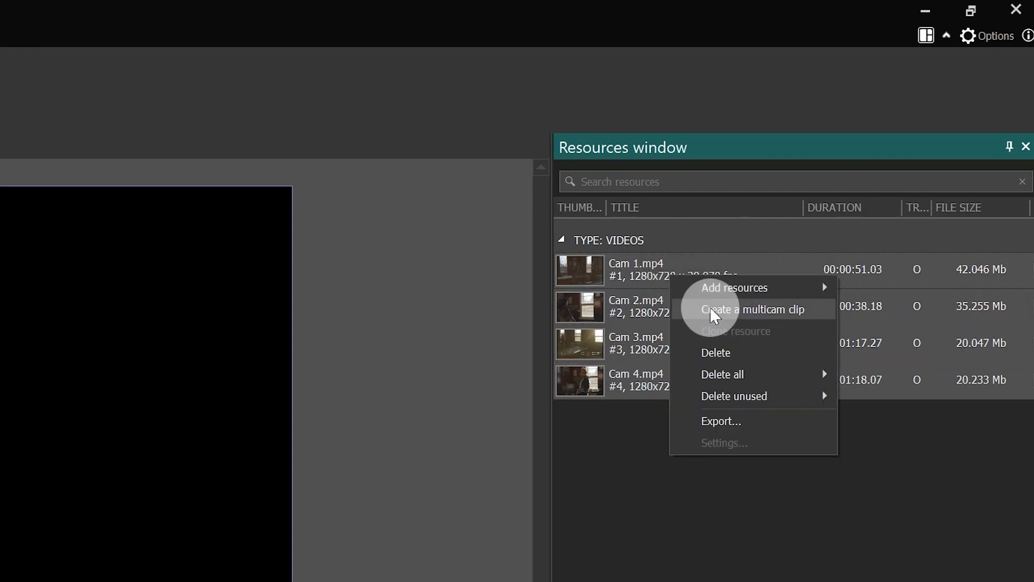
Create a multicam clip from the four cameras with Sync mode set to Sound.
{"action": "left_click", "coordinate": [751, 309]}
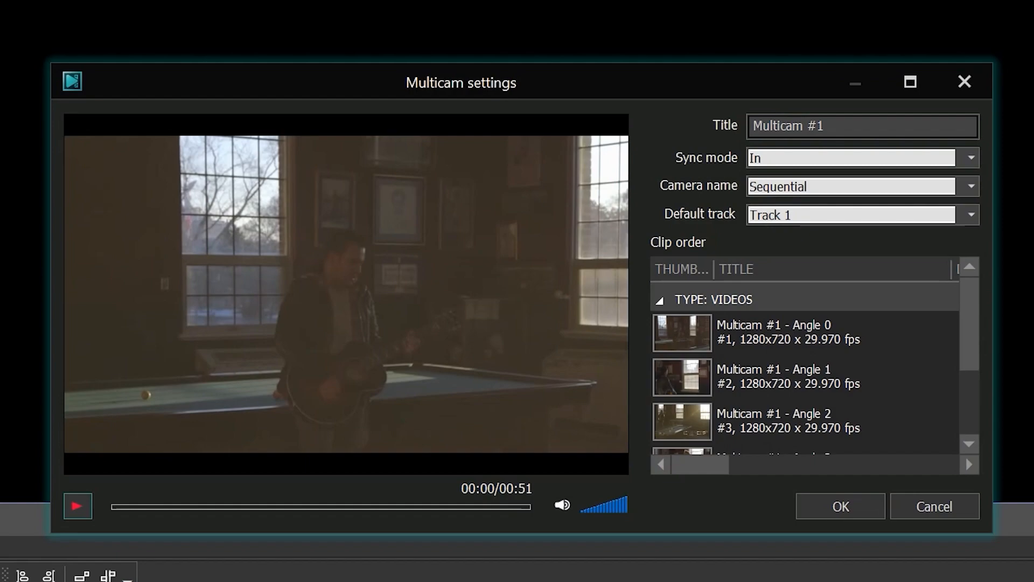
{"action": "left_click", "coordinate": [971, 158]}
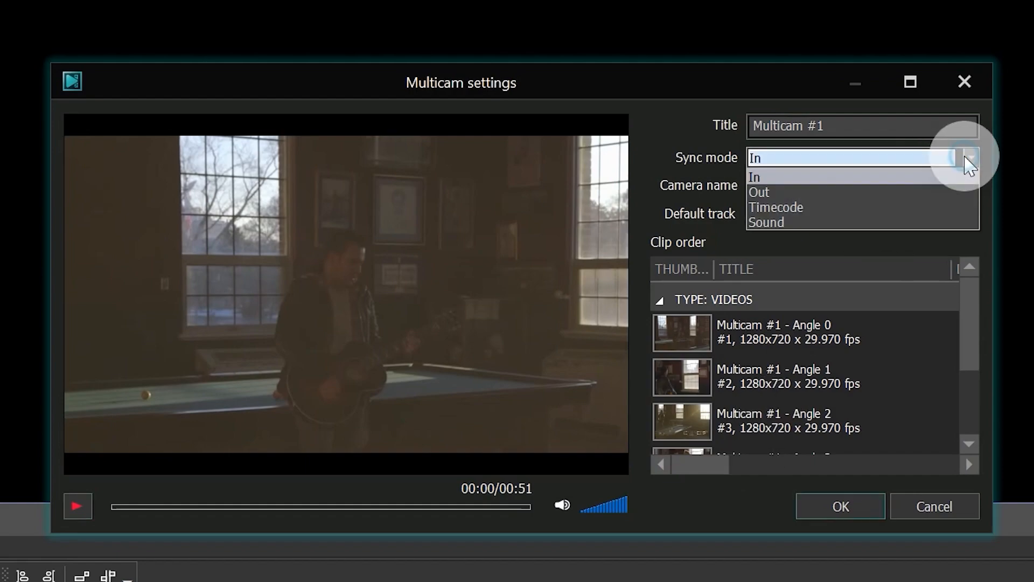
{"action": "mouse_move", "coordinate": [818, 205]}
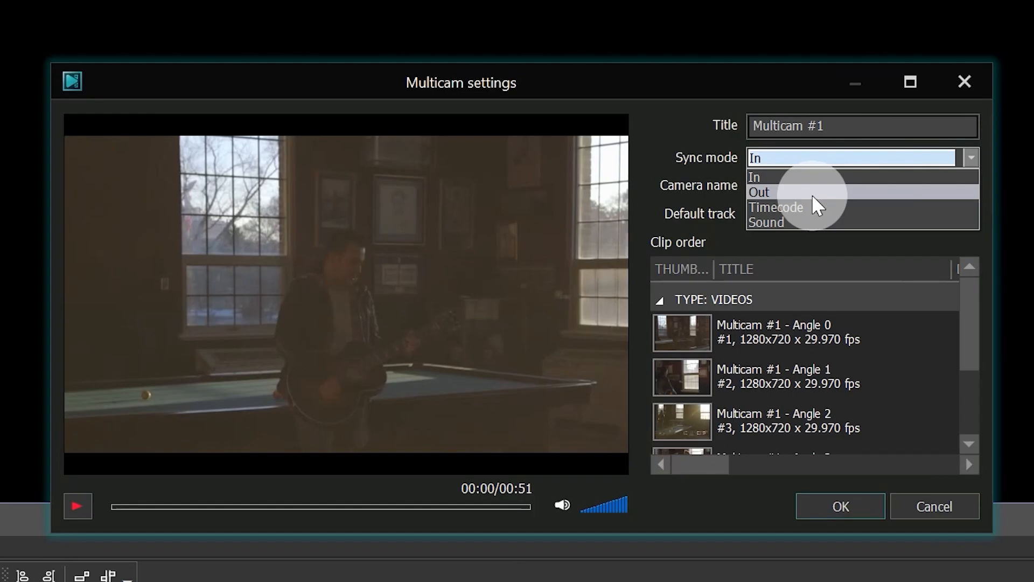
{"action": "left_click", "coordinate": [766, 222]}
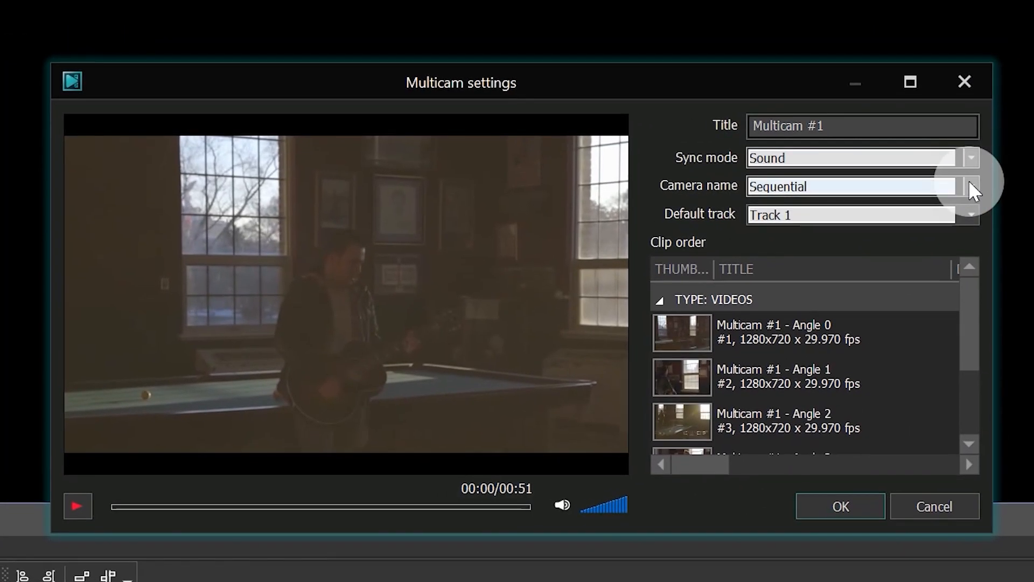
Set Camera name to Clip name so angles read Cam 1, Cam 2, Cam 3.
{"action": "left_click", "coordinate": [969, 186]}
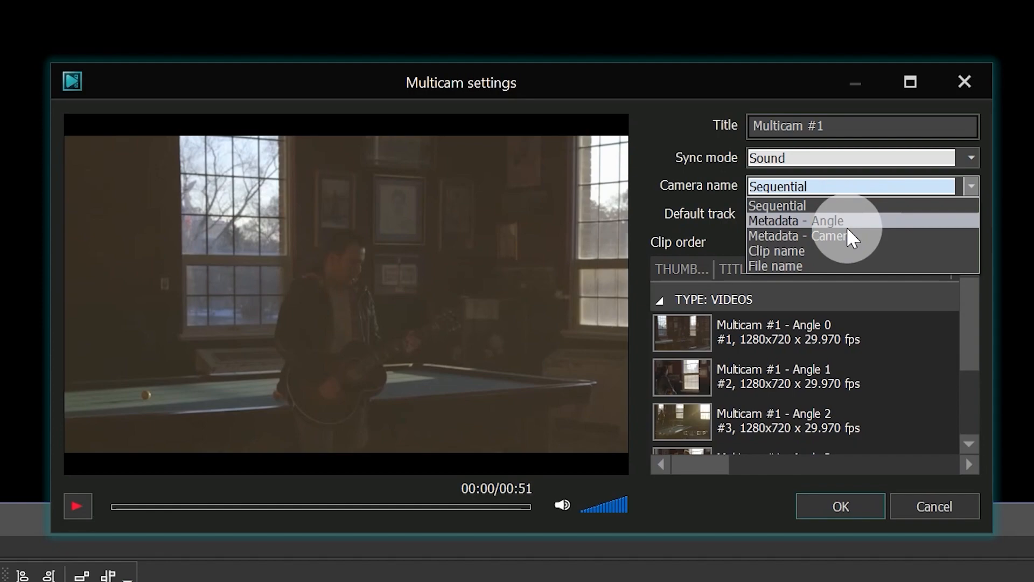
{"action": "left_click", "coordinate": [801, 235]}
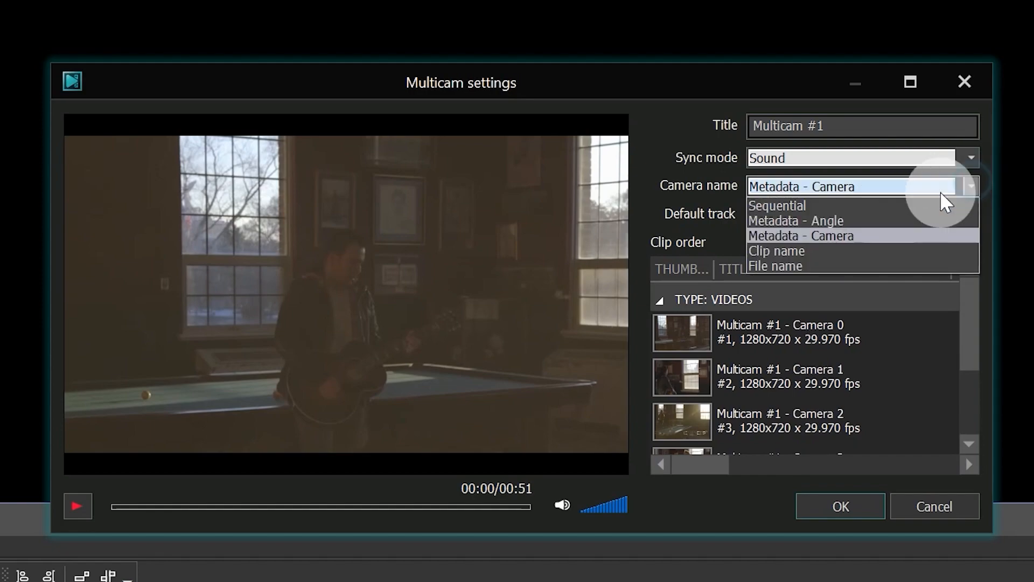
{"action": "mouse_move", "coordinate": [854, 265]}
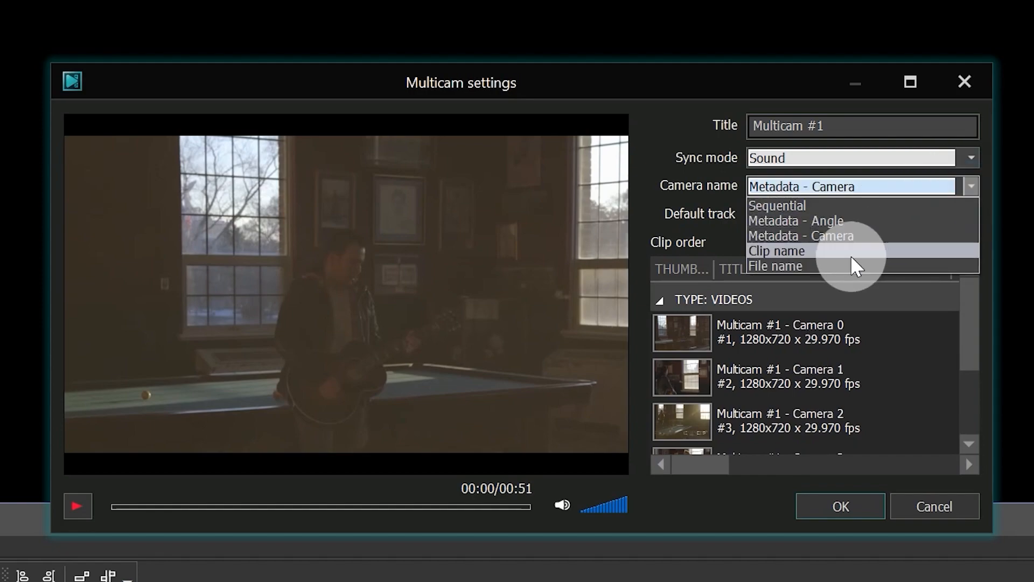
{"action": "left_click", "coordinate": [777, 251]}
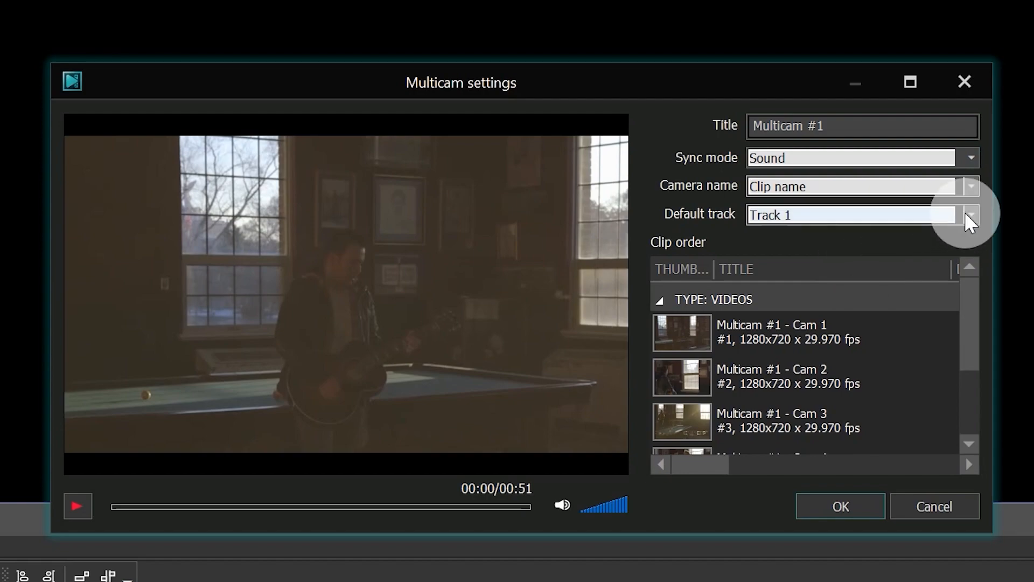
{"action": "mouse_move", "coordinate": [953, 245]}
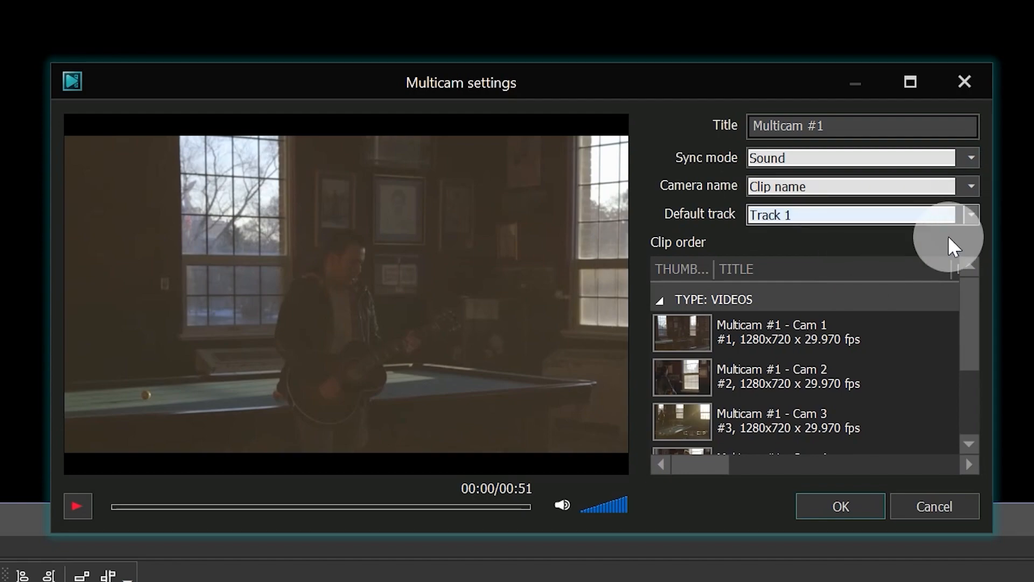
{"action": "mouse_move", "coordinate": [888, 506]}
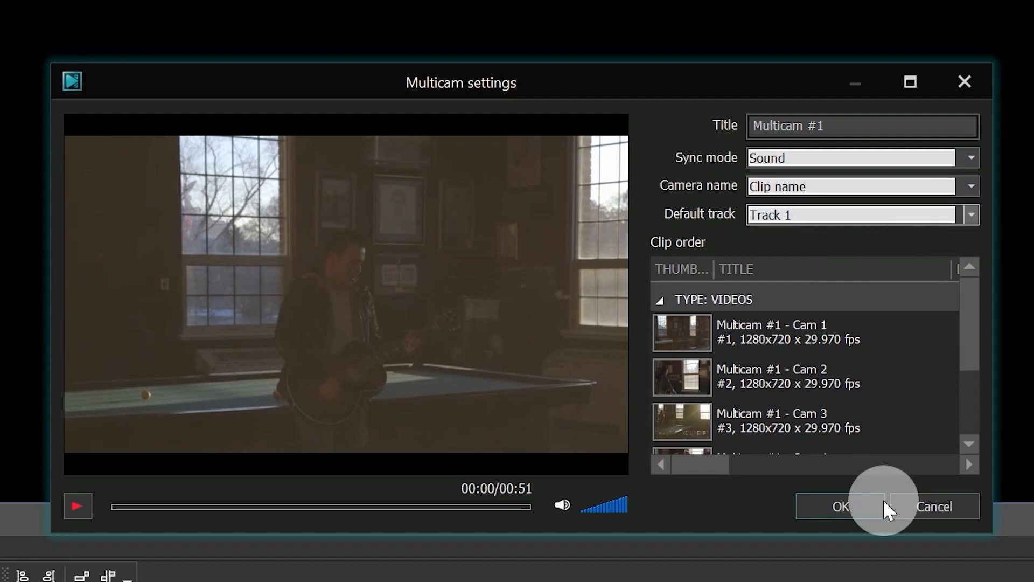
Confirm the settings, let audio sync build Multicam #1, and place it on the timeline.
{"action": "left_click", "coordinate": [840, 506]}
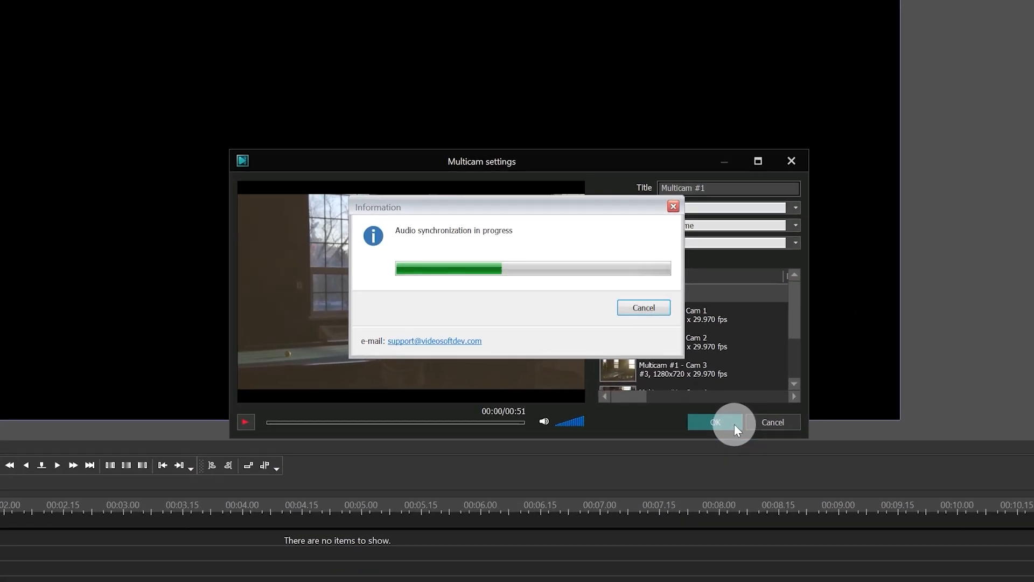
{"action": "left_click", "coordinate": [716, 422]}
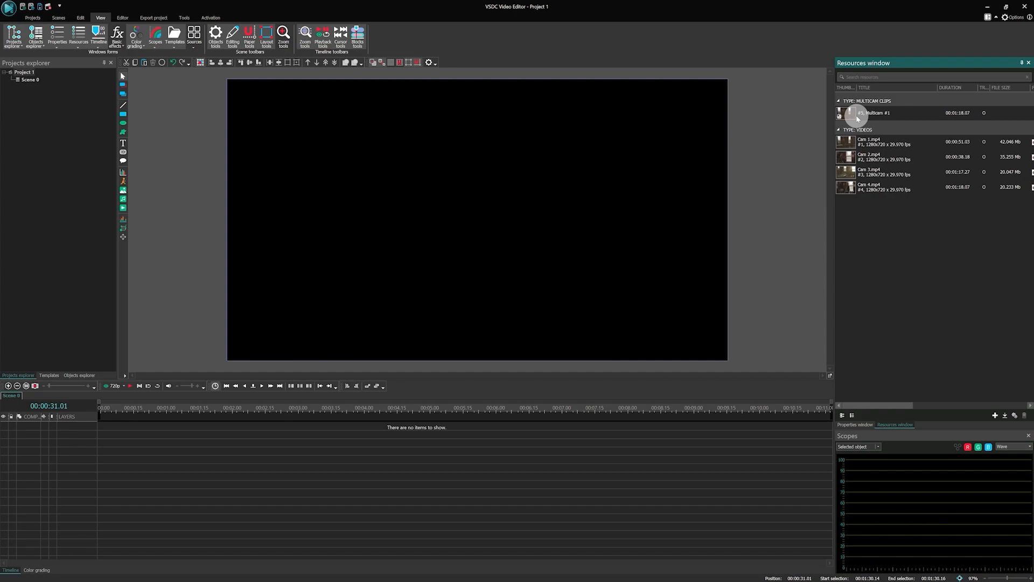
{"action": "double_click", "coordinate": [870, 112]}
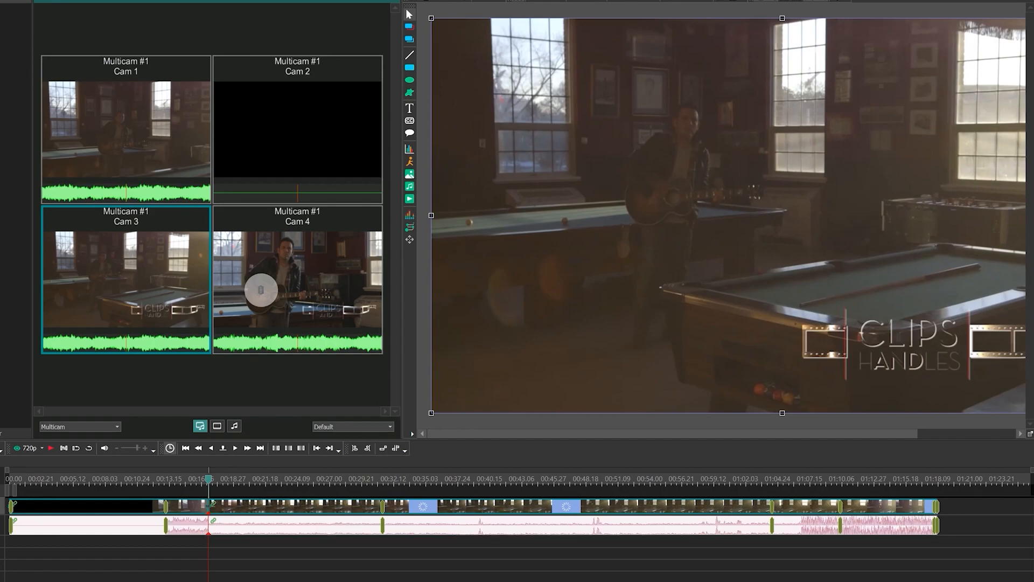
Cut the live angle to Cam 4 during playback in the Sources panel.
{"action": "left_click", "coordinate": [298, 280]}
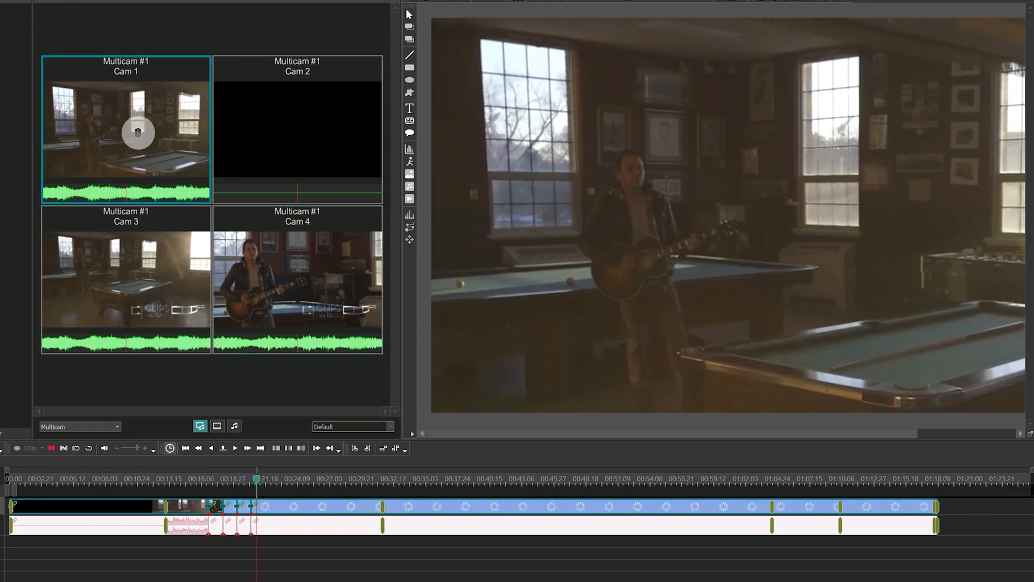
Cut to Cam 1, then toggle Split video and Split audio switching modes.
{"action": "left_click", "coordinate": [298, 284]}
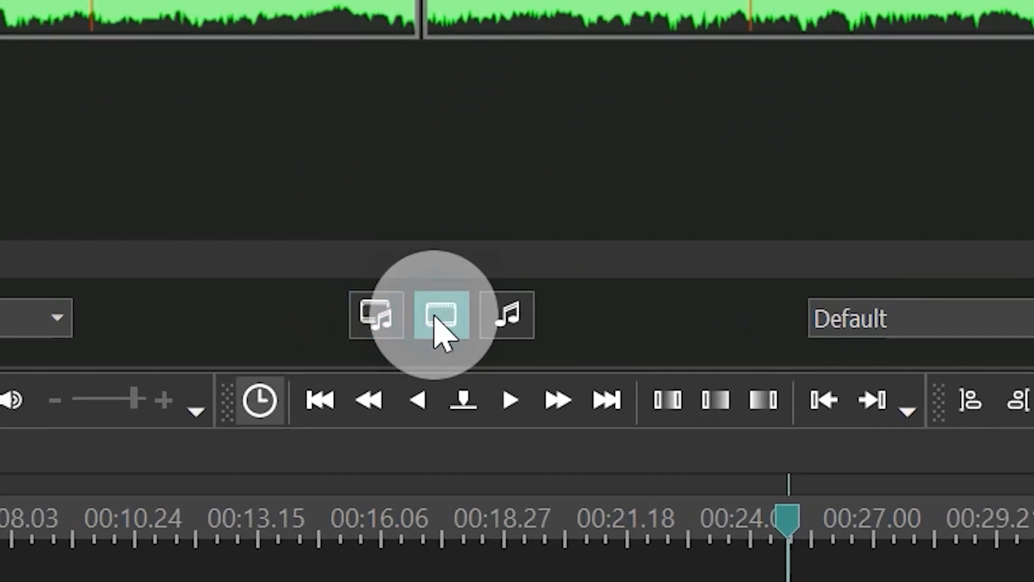
{"action": "left_click", "coordinate": [442, 314]}
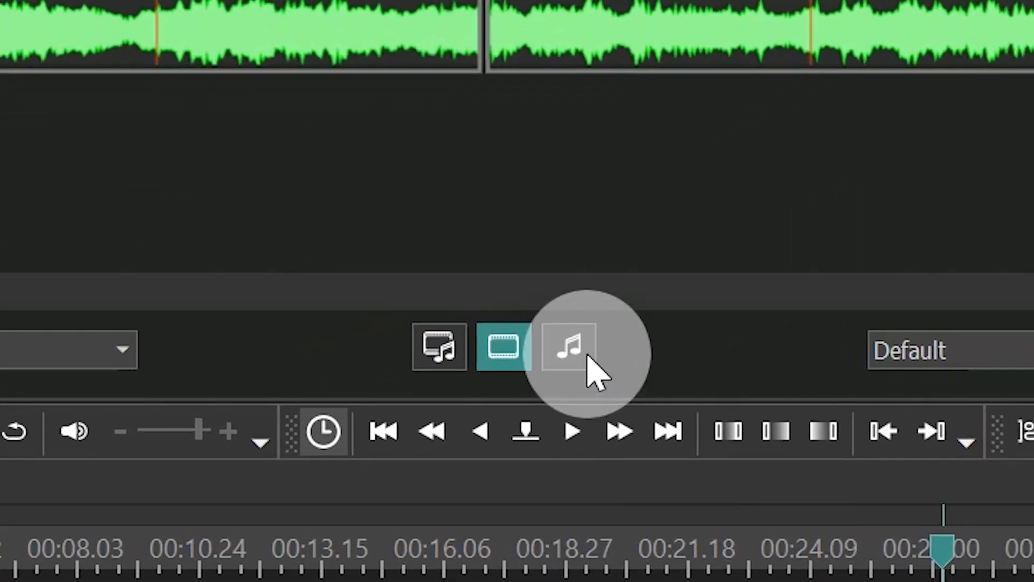
{"action": "left_click", "coordinate": [568, 345]}
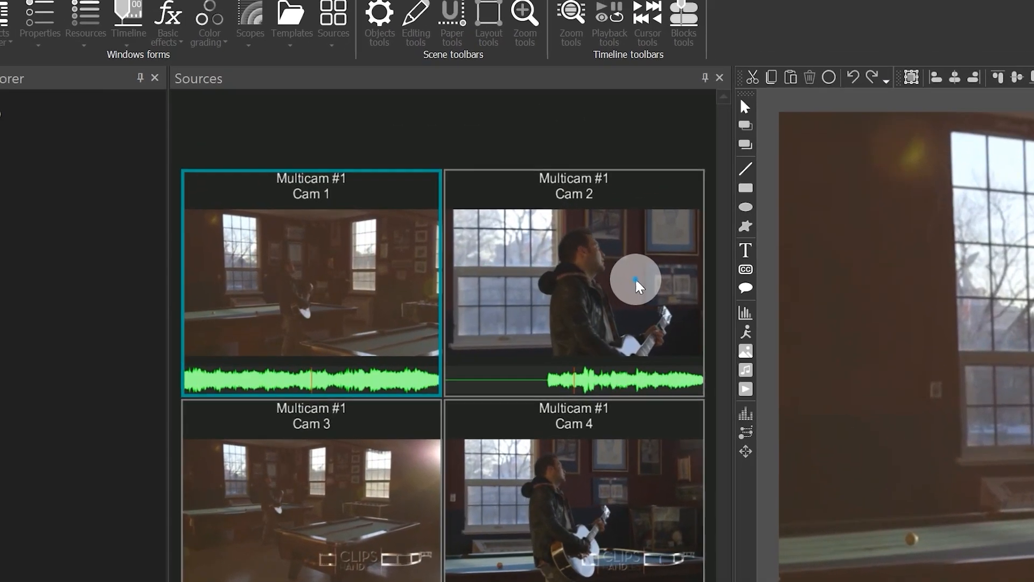
Show the Multicam ribbon with its split modes and Set angle 1–4 commands.
{"action": "left_click", "coordinate": [487, 58]}
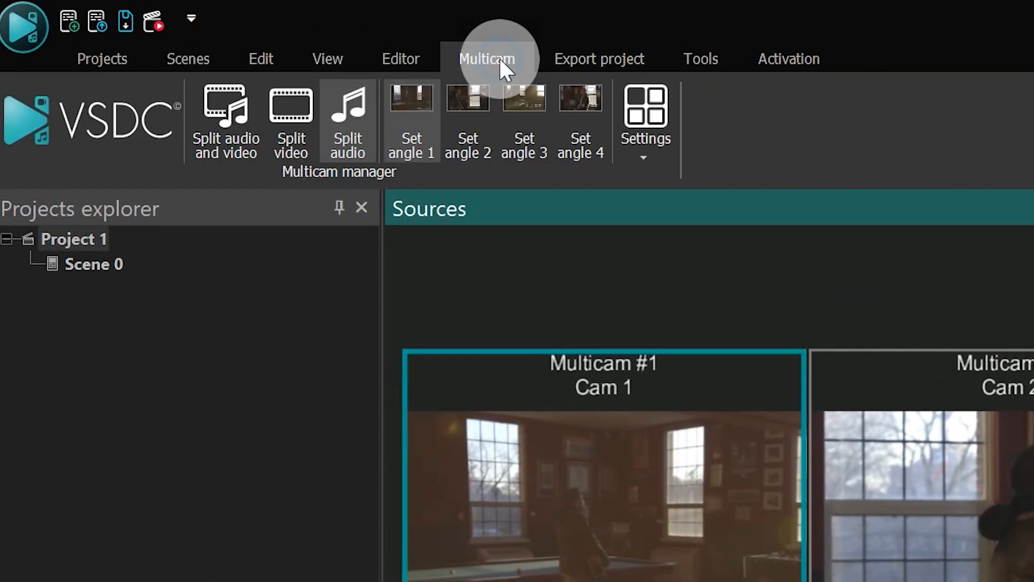
{"action": "mouse_move", "coordinate": [348, 125]}
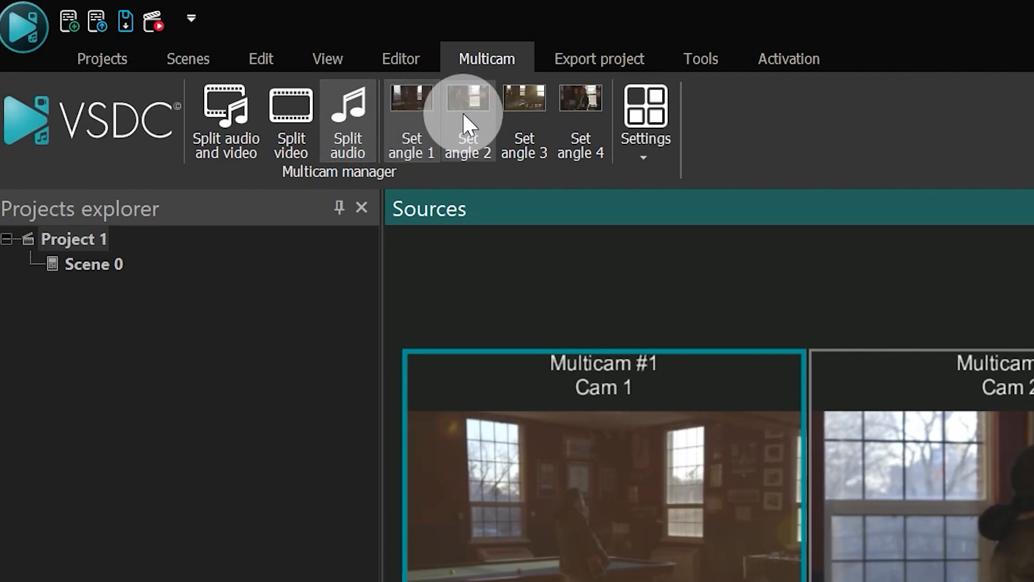
{"action": "mouse_move", "coordinate": [525, 121]}
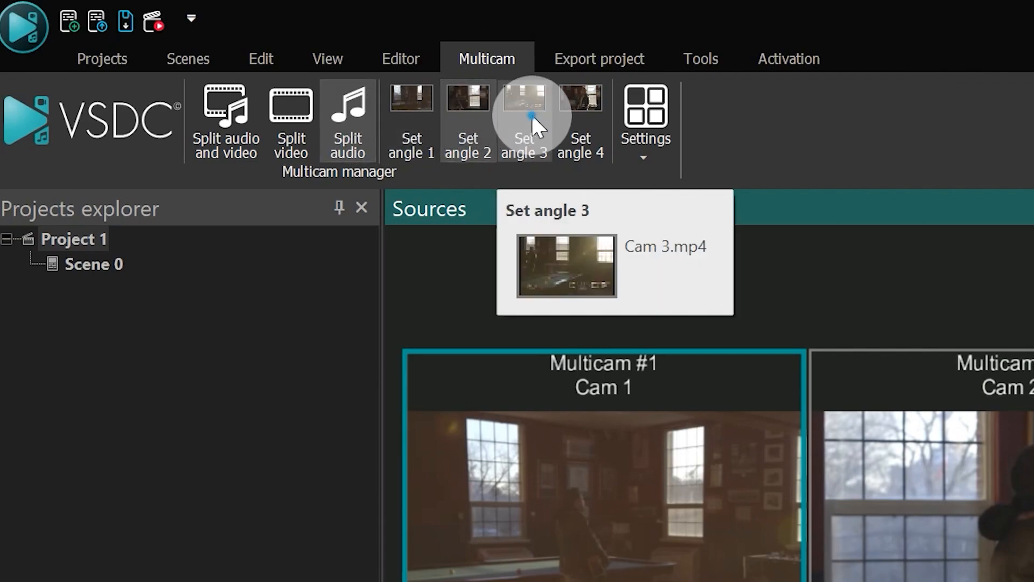